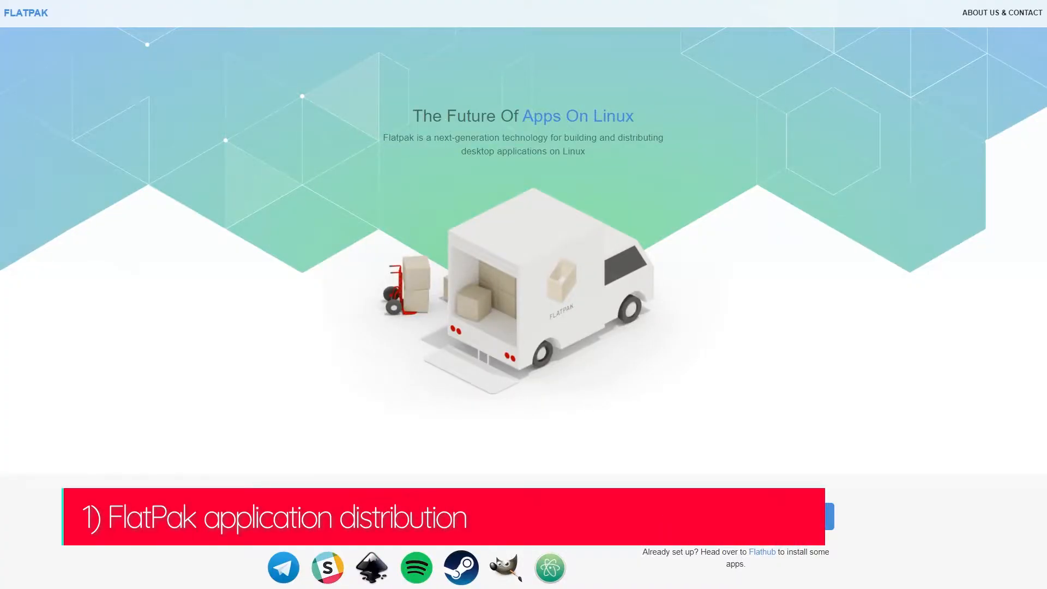
Step: Scroll the flatpak.org homepage past the advantages and distros sections down to the testimonials
scroll(down, 3)
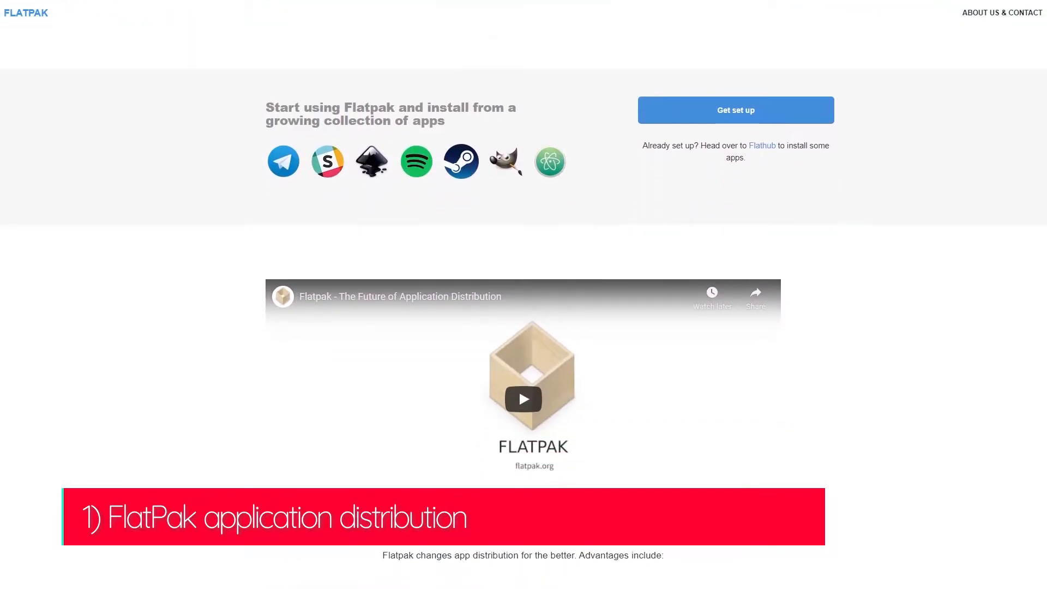
scroll(down, 3)
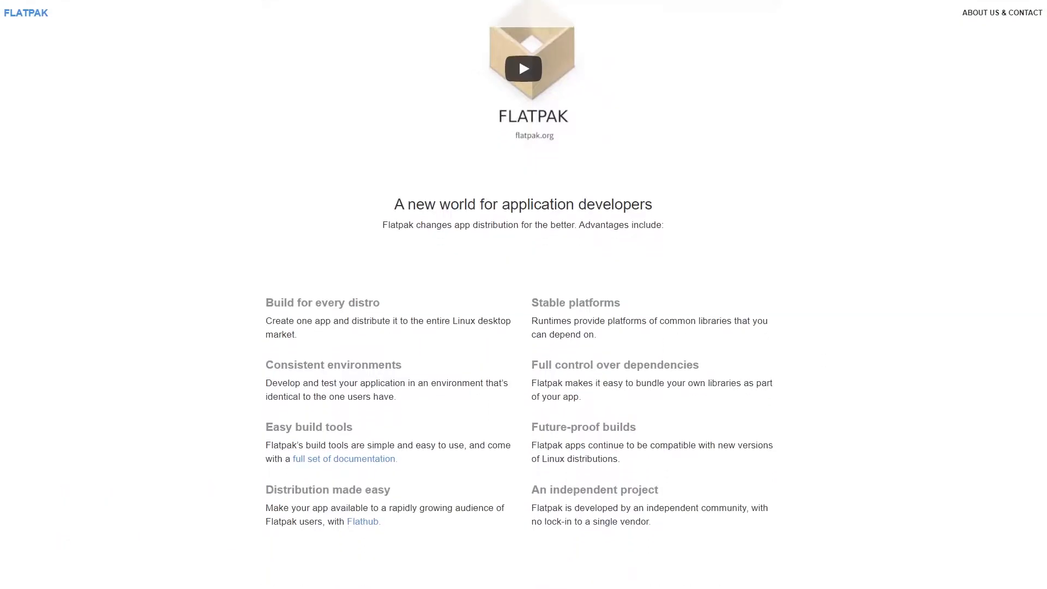
scroll(down, 3)
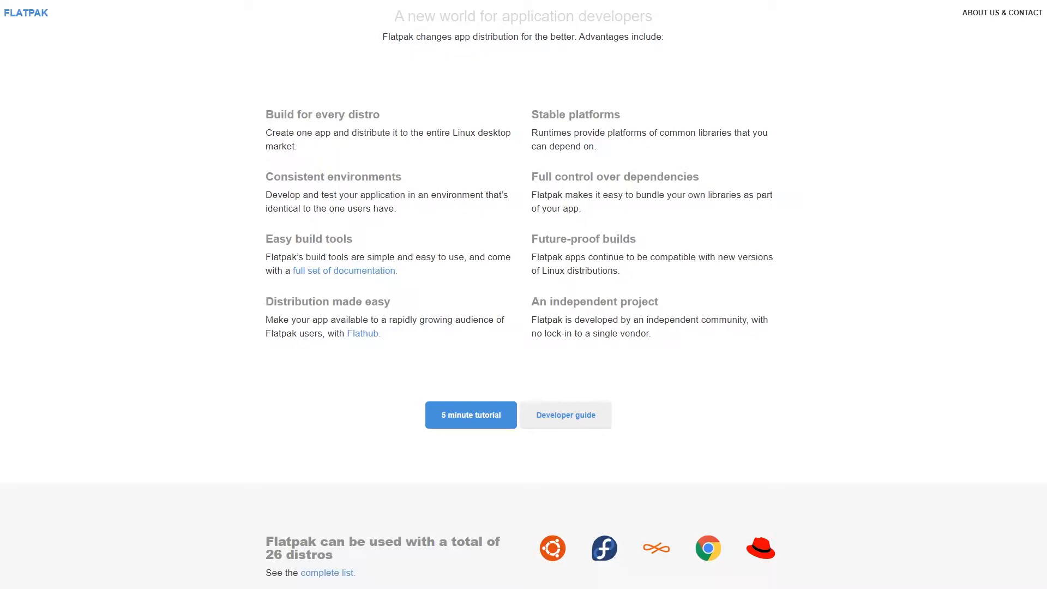
scroll(down, 3)
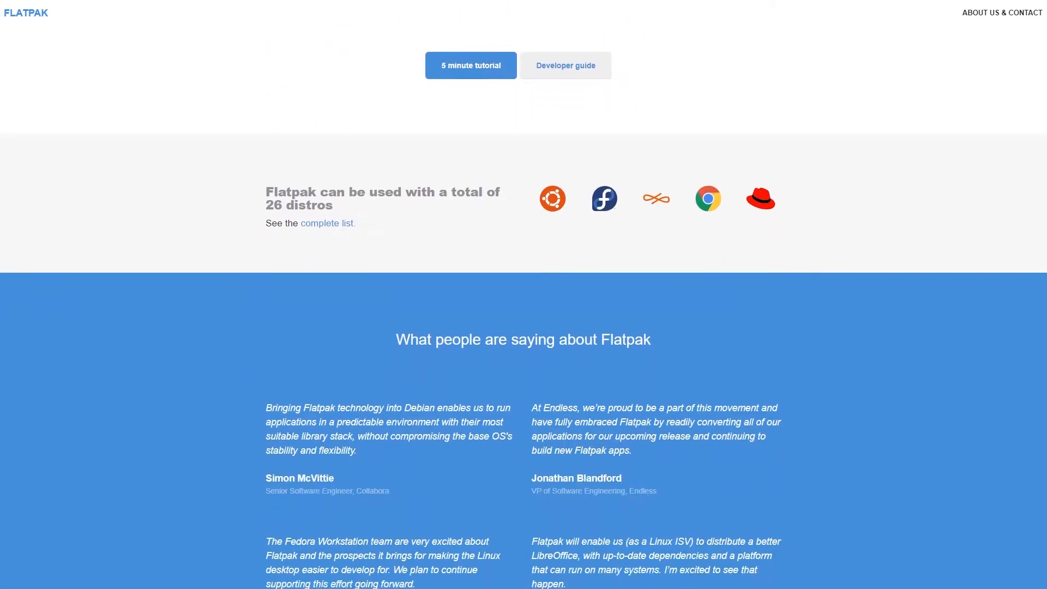
scroll(down, 3)
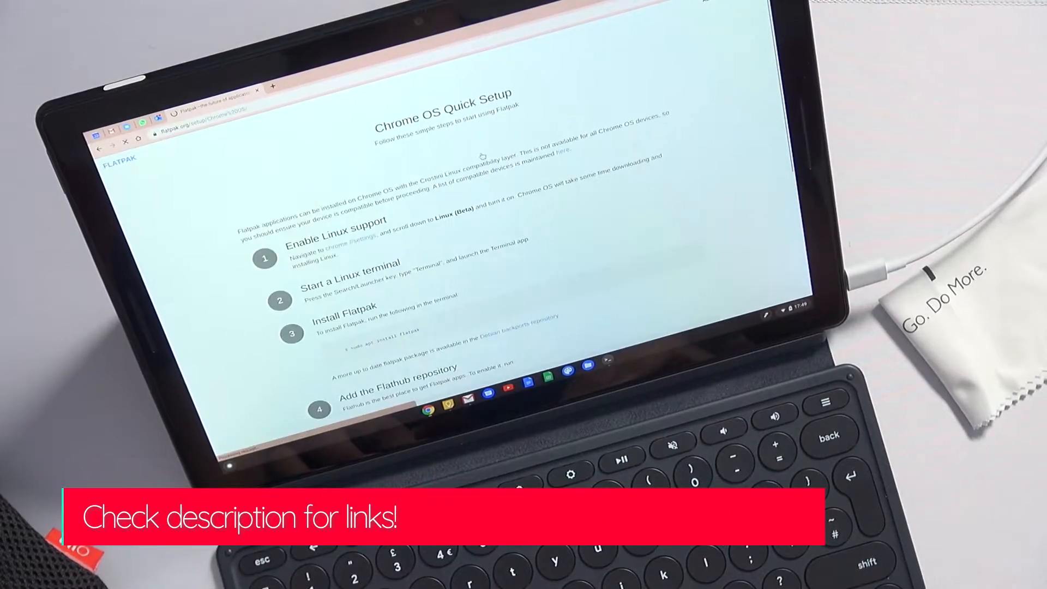
Step: Scroll through the Chrome OS Quick Setup steps for enabling Linux and installing Flatpak
scroll(down, 3)
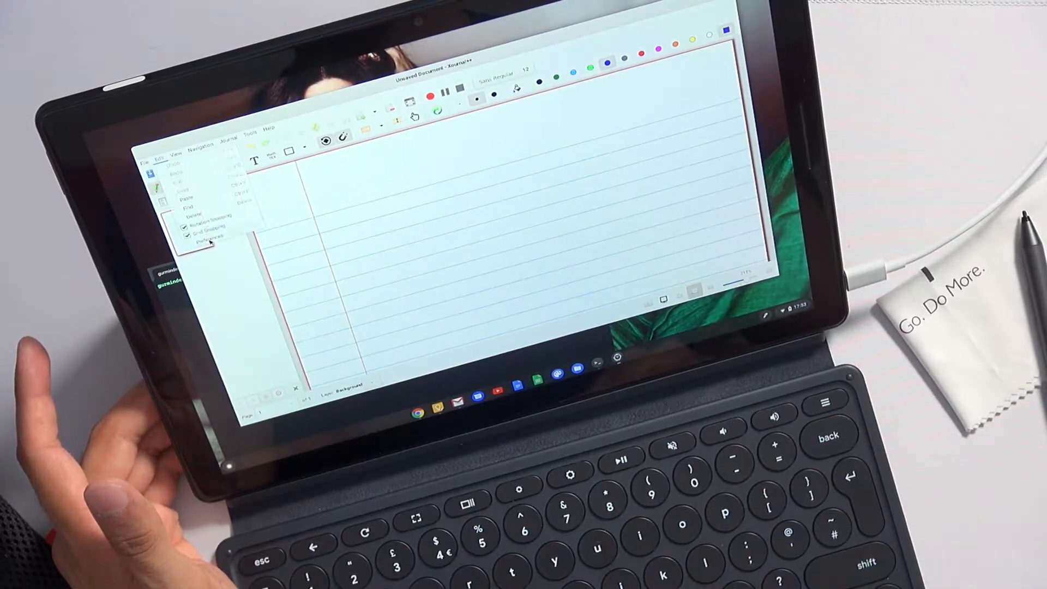
Step: Bring up Xournal++ Preferences via the Edit menu and select a category in its sidebar
click(209, 239)
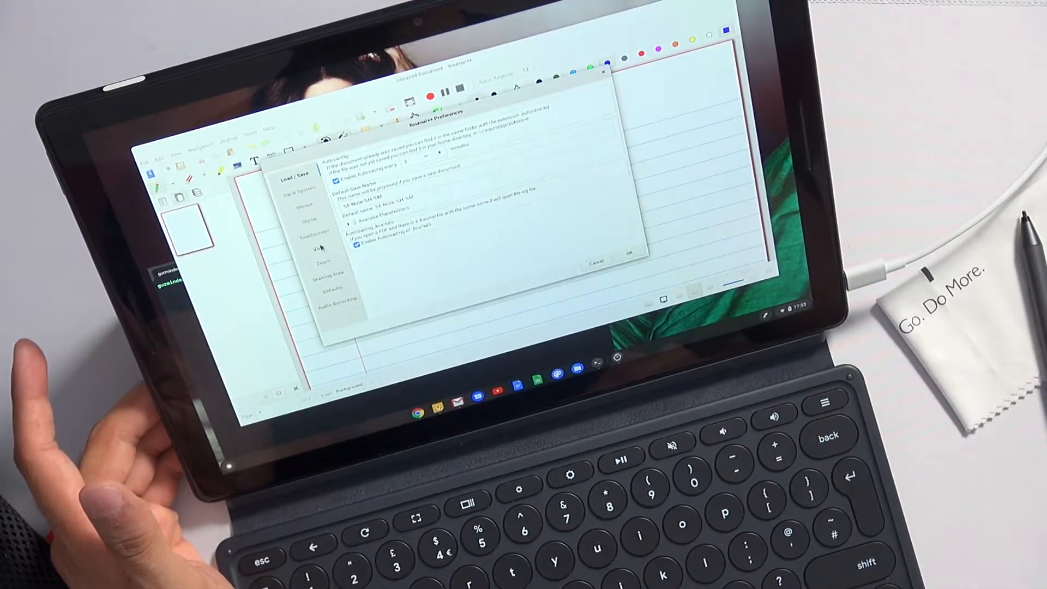
click(324, 236)
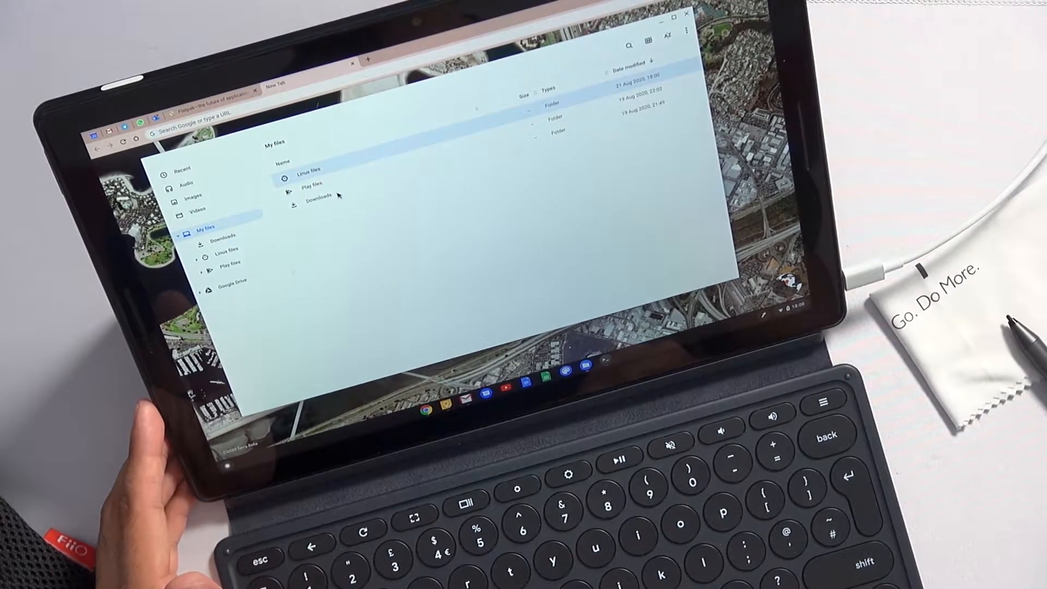
Step: Share the Downloads folder with Linux from its right-click menu in My files
right_click(337, 194)
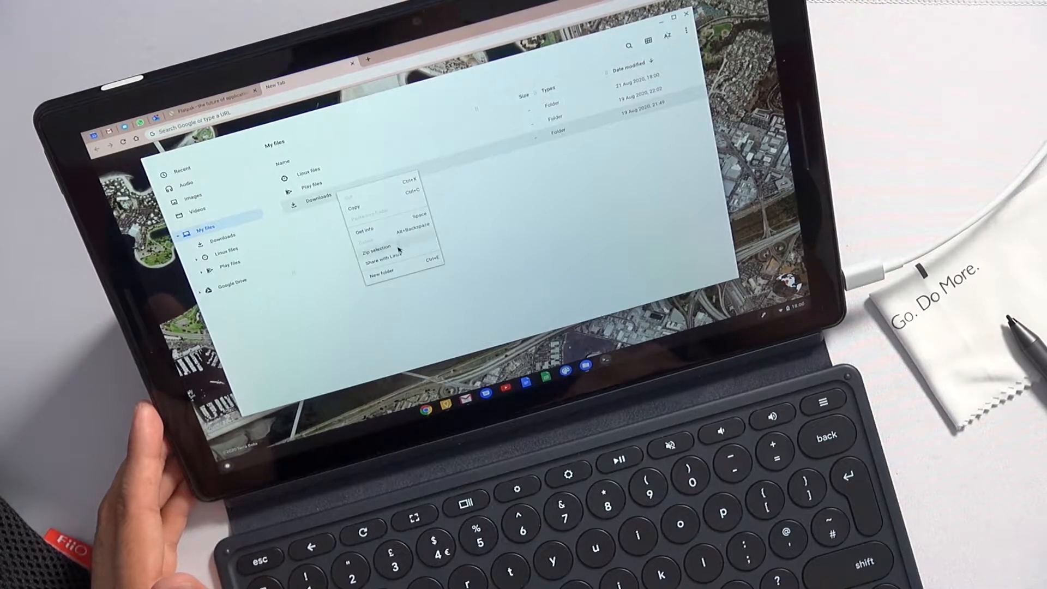
click(383, 260)
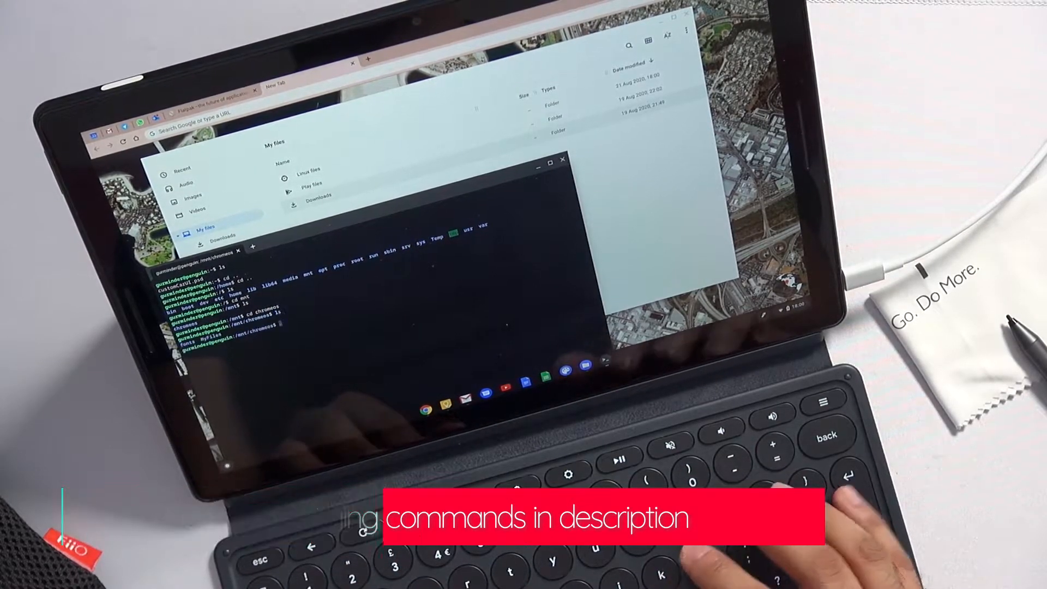
Step: Change into the shared MyFiles folder inside /mnt/chromeos with 'cd MyFiles'
text(cd MyFiles)
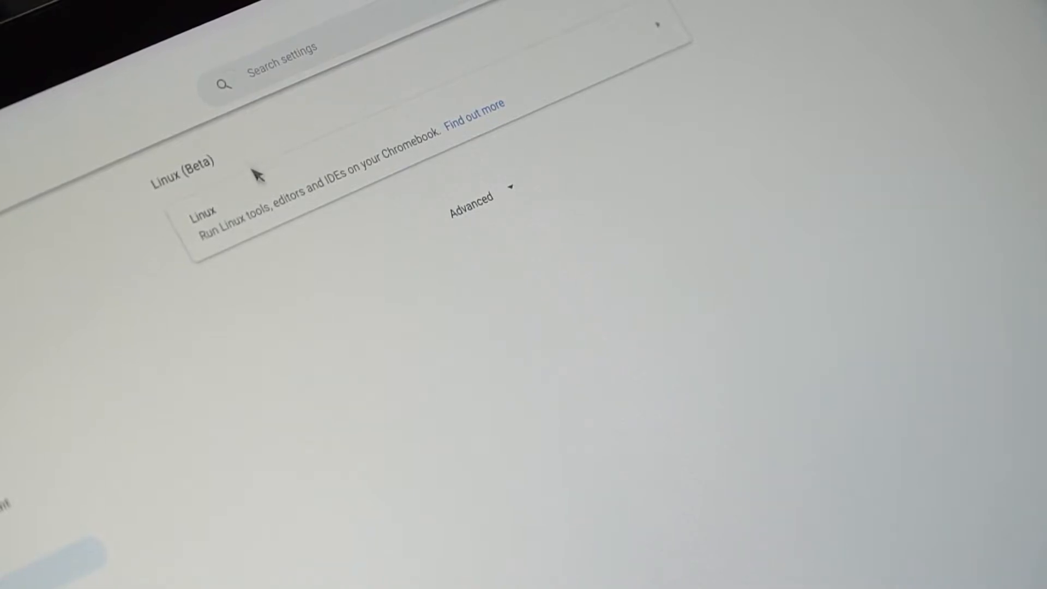
Step: Select the Linux row to enter the Linux (Beta) settings page
click(204, 217)
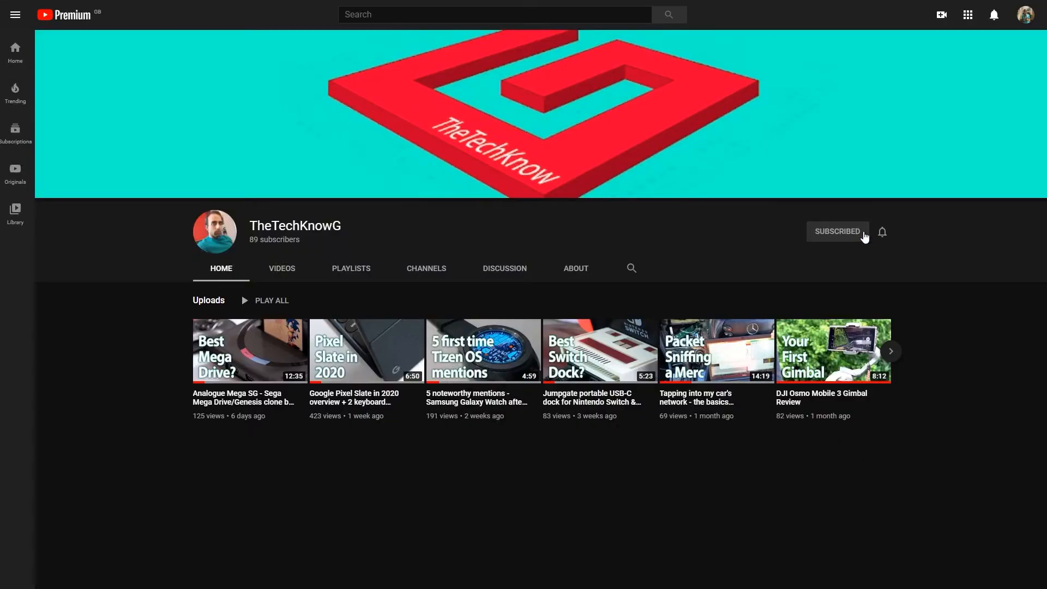
mouse_move(908, 258)
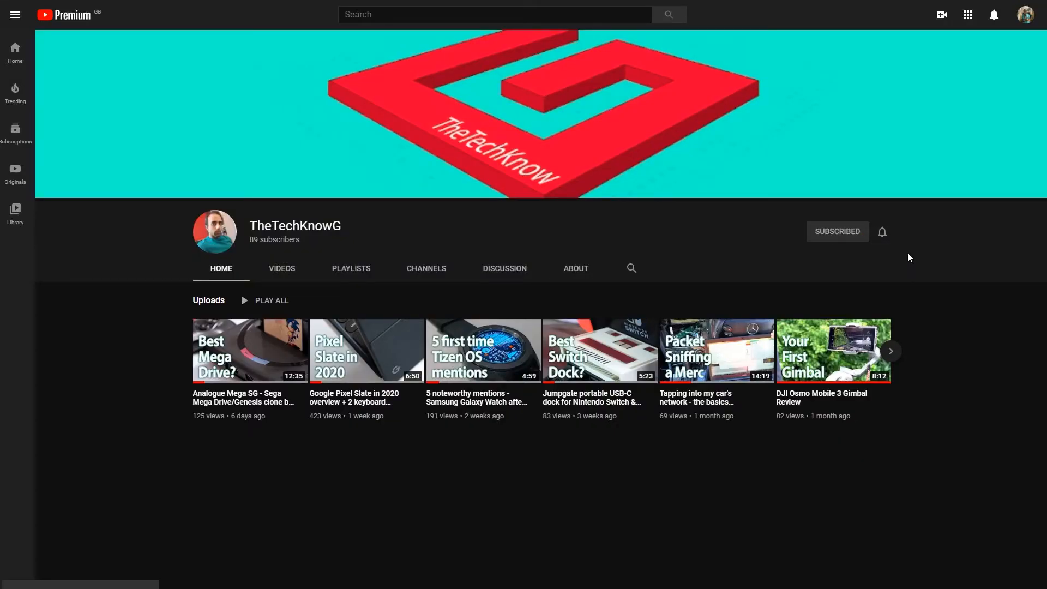